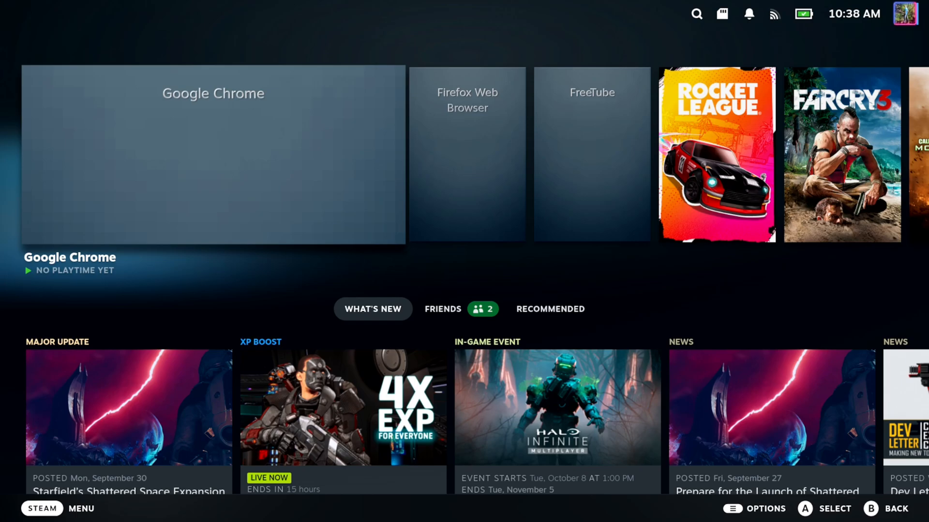
- Reach the Security page in Settings from the Home screen, showing the lock-screen options
left_click(41, 508)
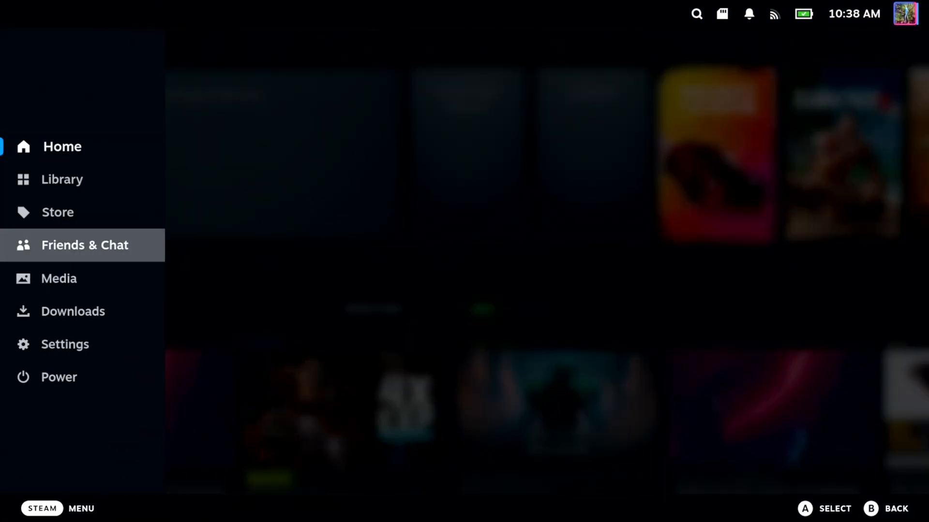
left_click(65, 344)
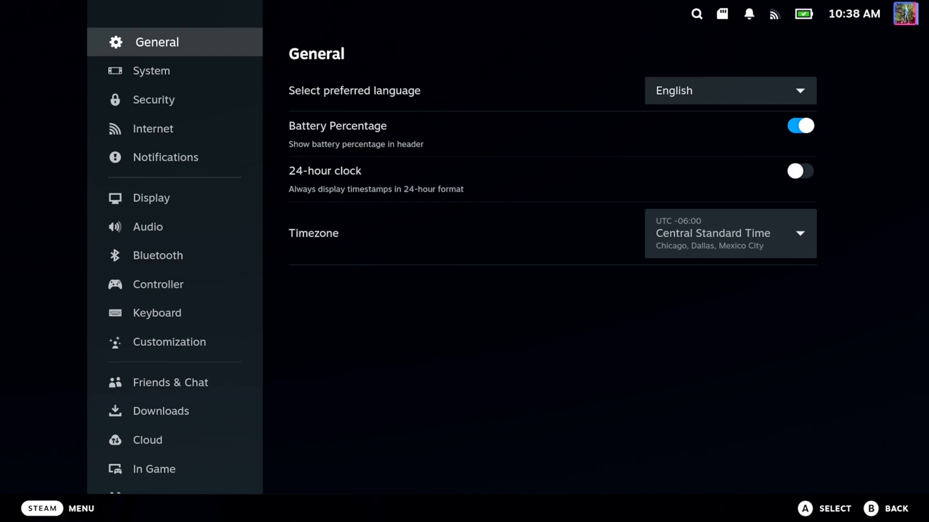
left_click(157, 99)
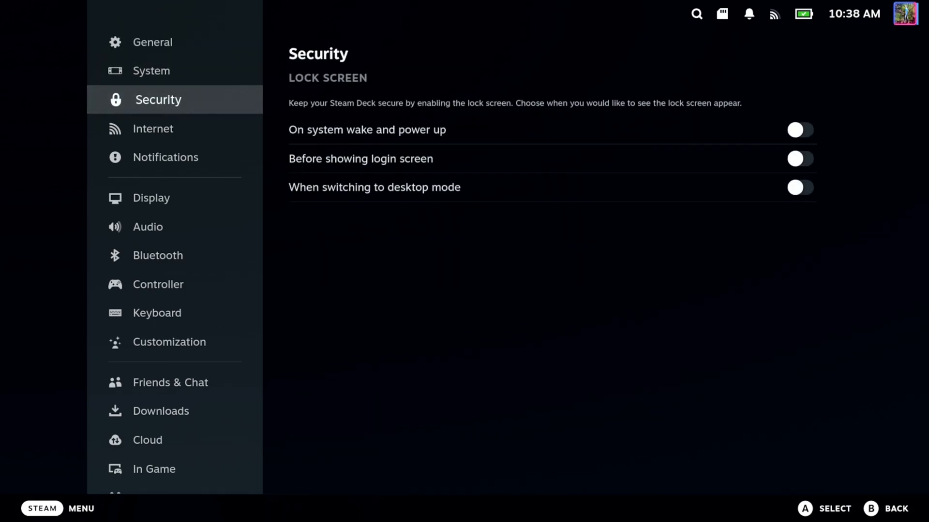
- Pair the DualSense Edge Wireless Controller from the Bluetooth Available to Pair list
left_click(161, 255)
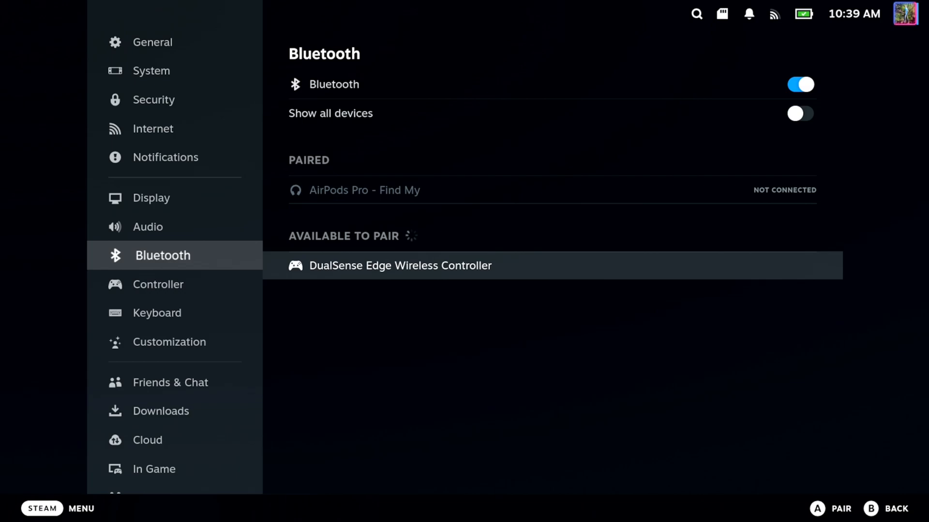
left_click(399, 265)
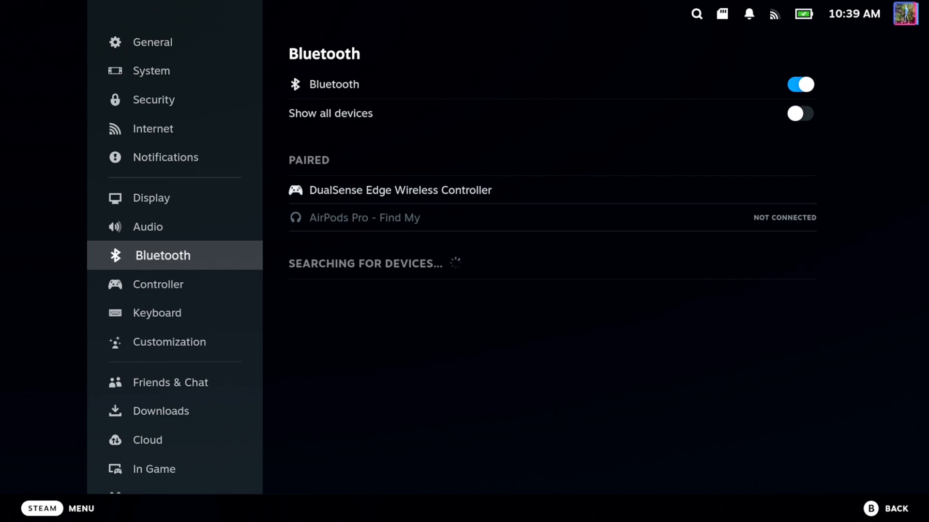
- Browse Audio, Controller and Friends & Chat settings with the DualSense Edge, then return Home
left_click(152, 227)
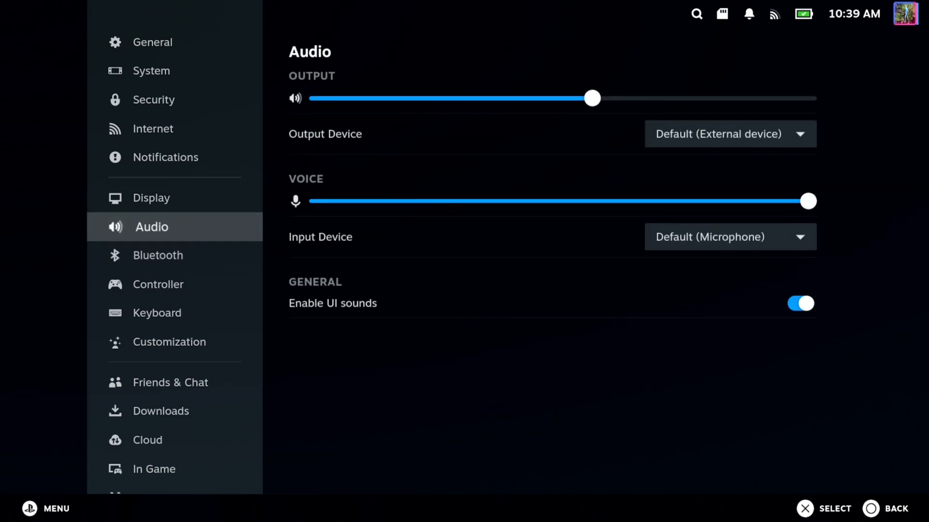
left_click(163, 284)
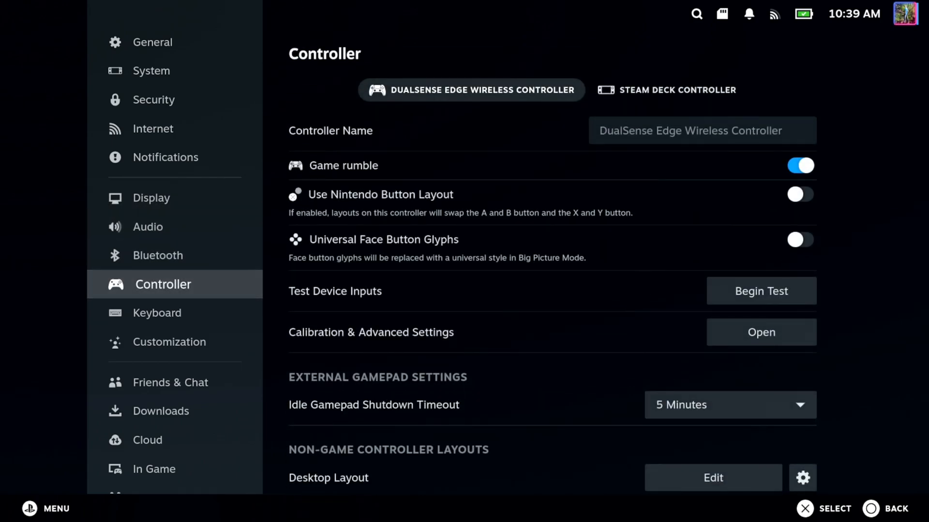
left_click(171, 383)
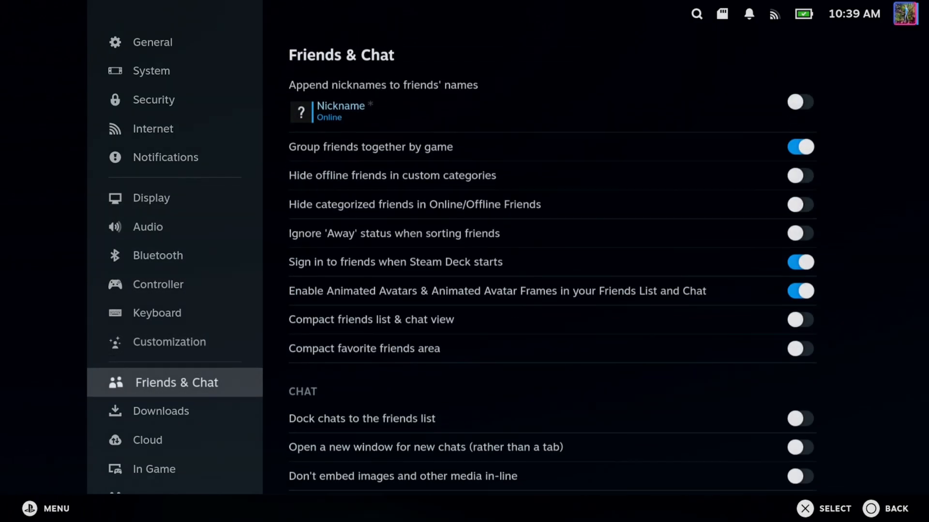
left_click(168, 342)
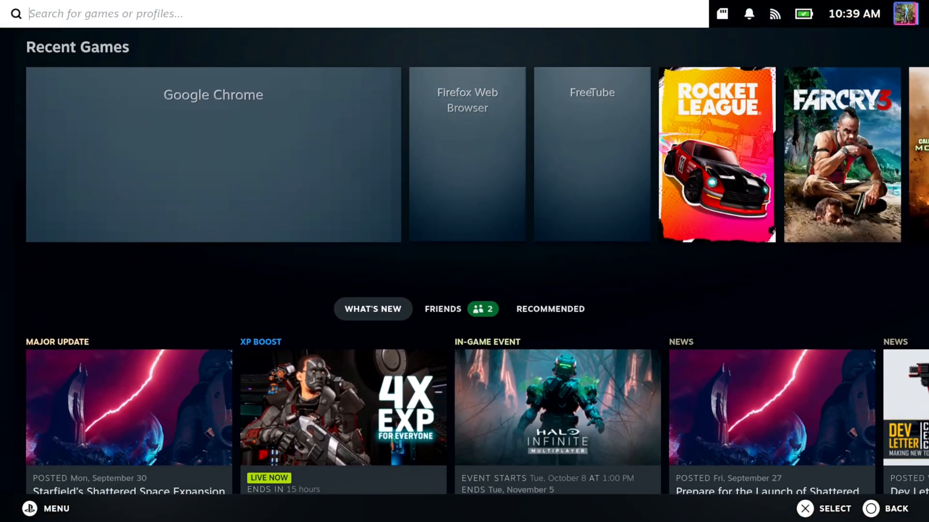
- Reopen Settings from Home with the paired controller, landing on the General page
left_click(46, 509)
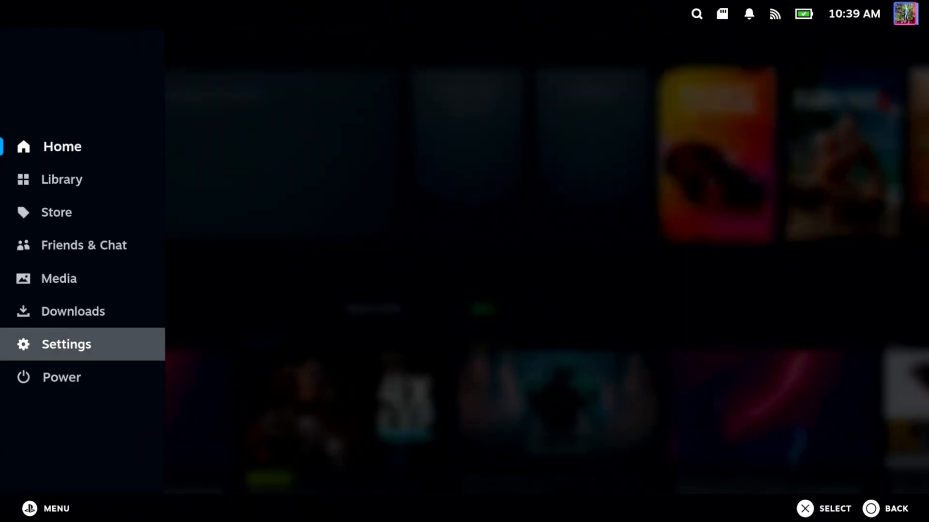
left_click(66, 344)
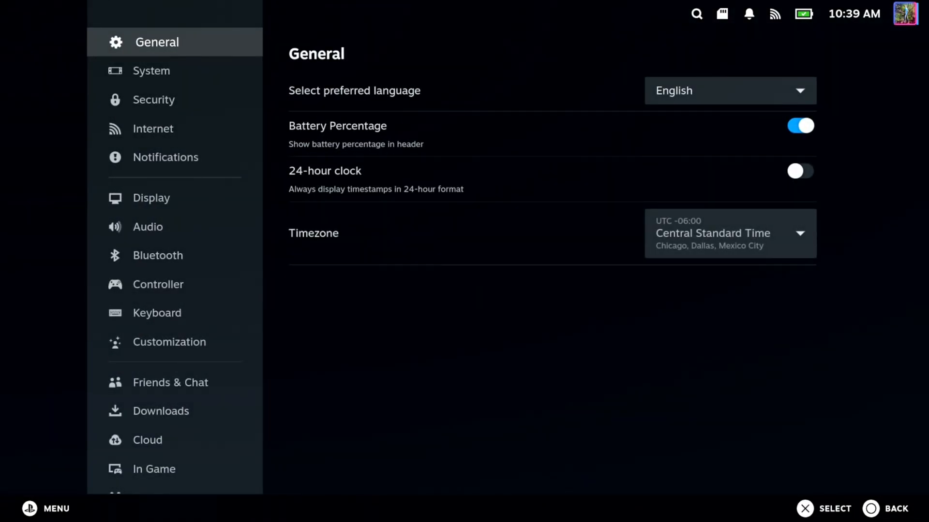